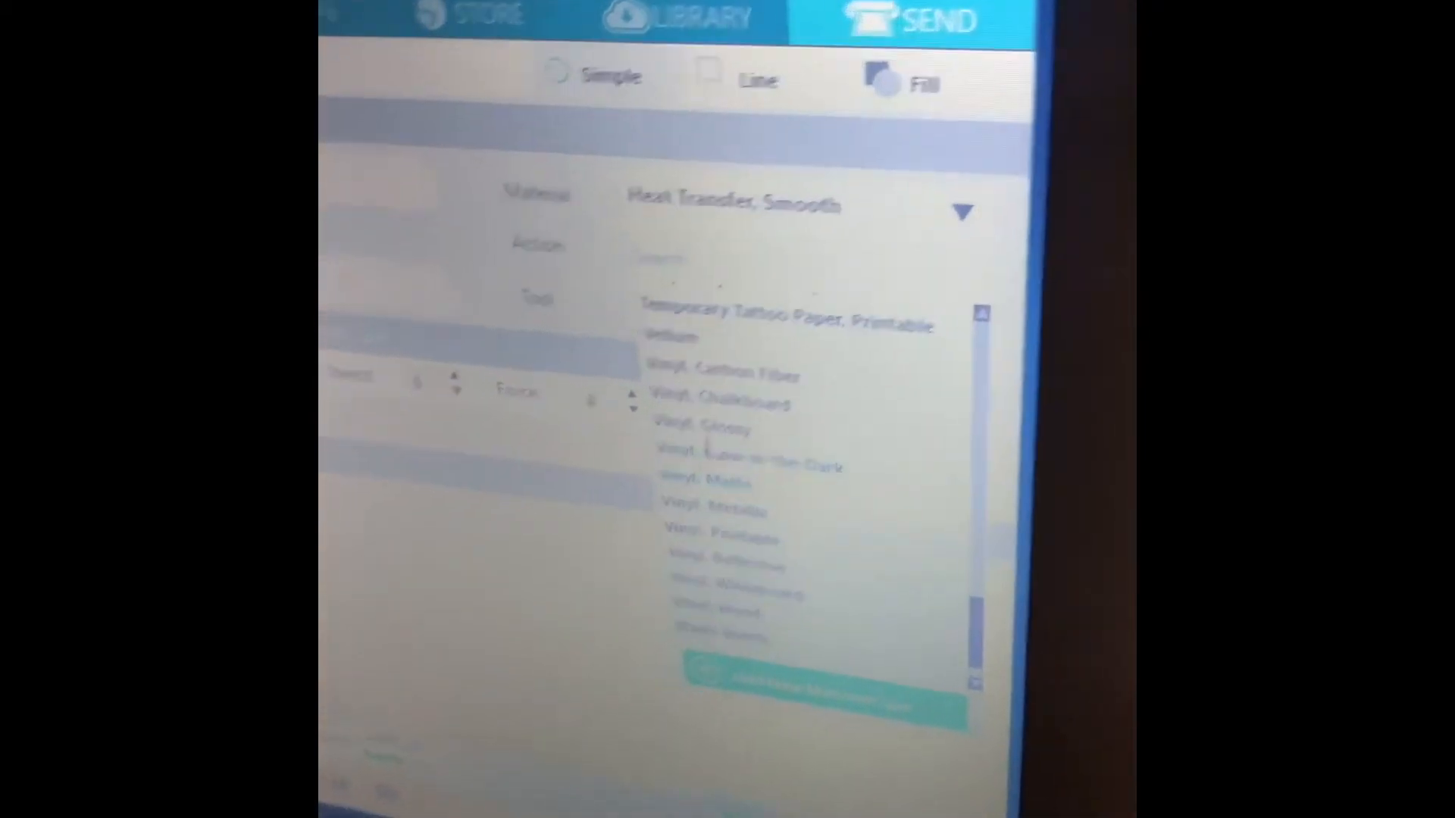
- Choose Vinyl, Glossy from the Send panel's Material list, keeping Cut with AutoBlade
{"action": "left_click", "coordinate": [700, 429]}
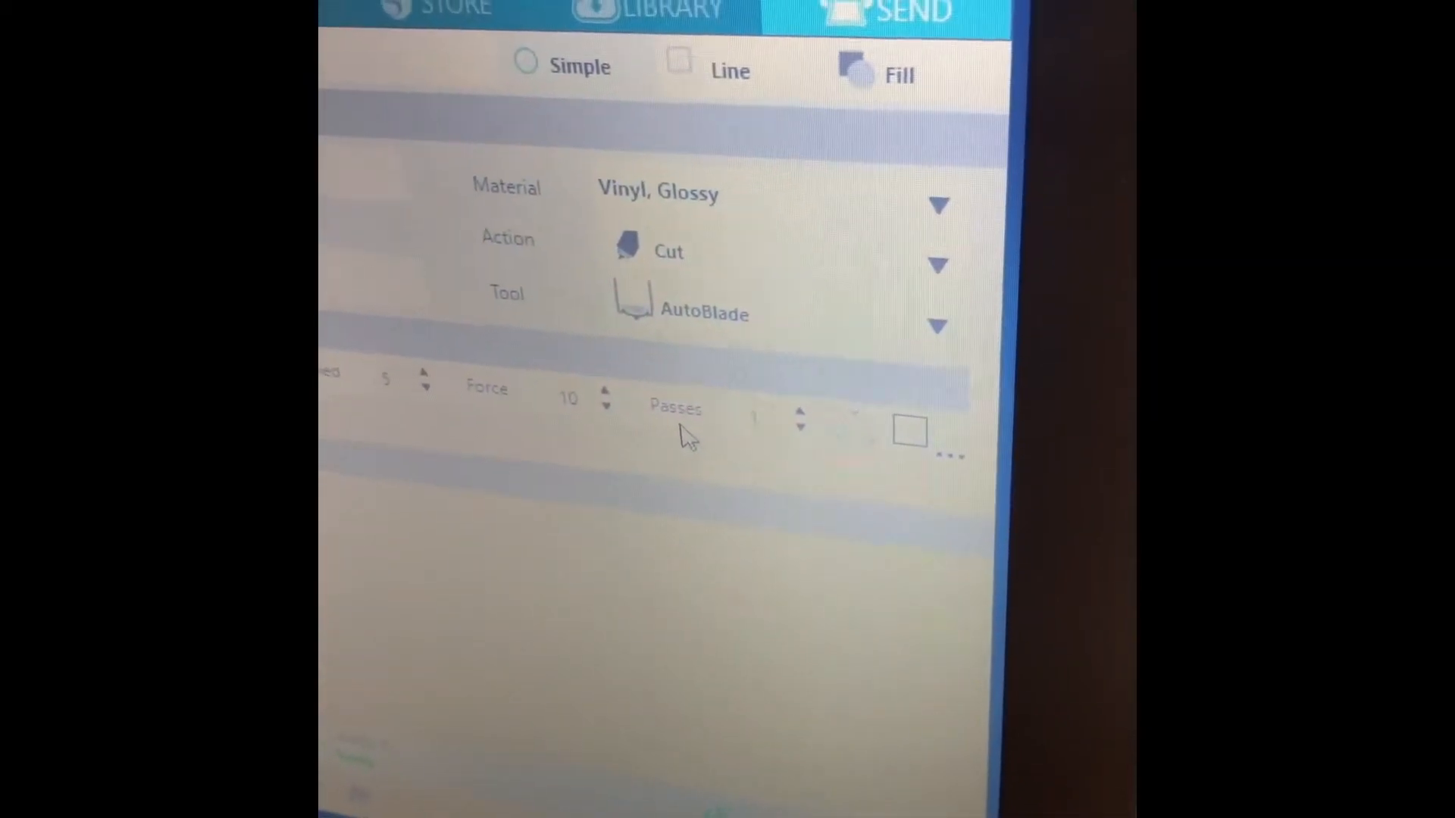